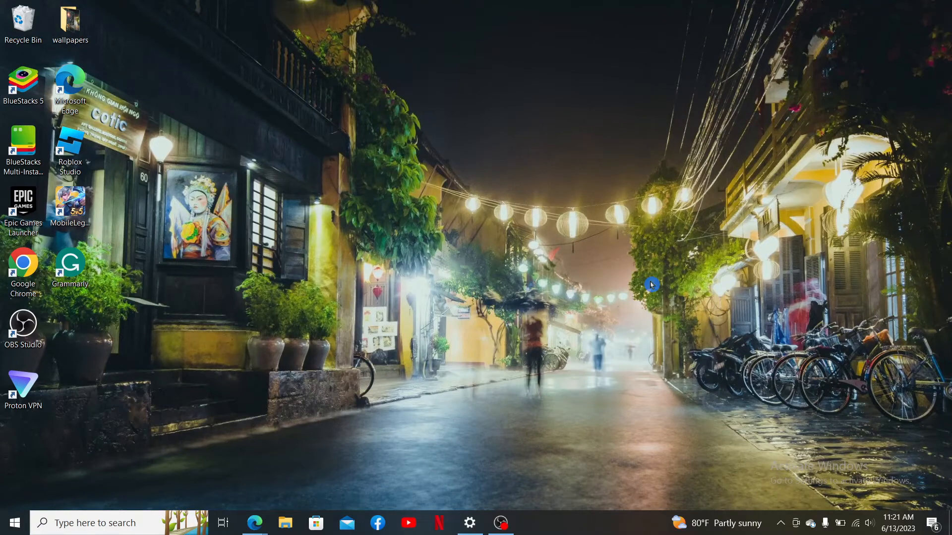
mouse_move(623, 311)
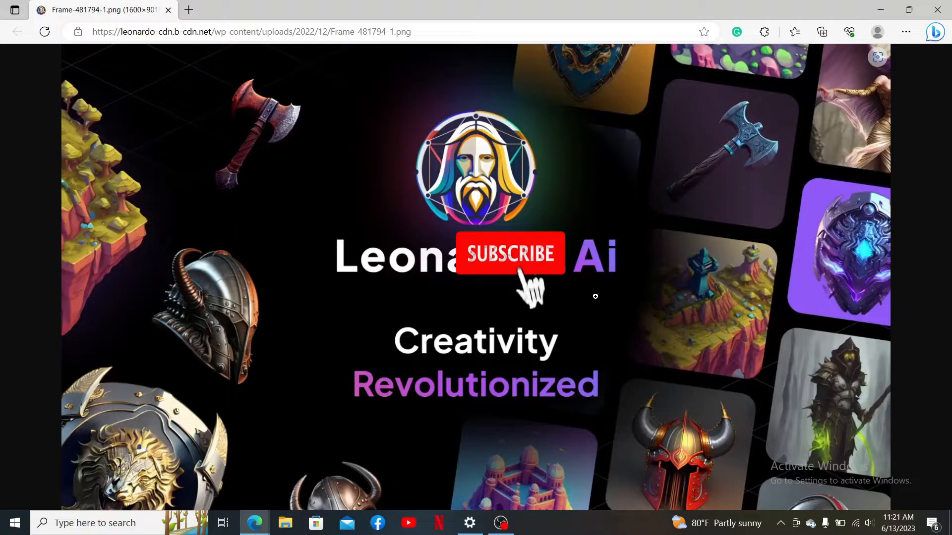
Step: Launch Microsoft Edge and navigate to app.leonardo.ai
click(510, 253)
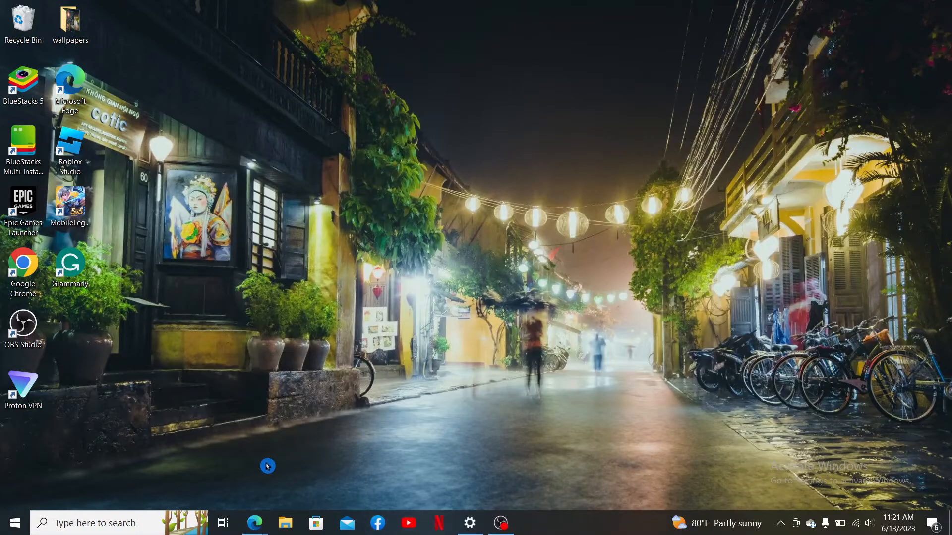
mouse_move(264, 482)
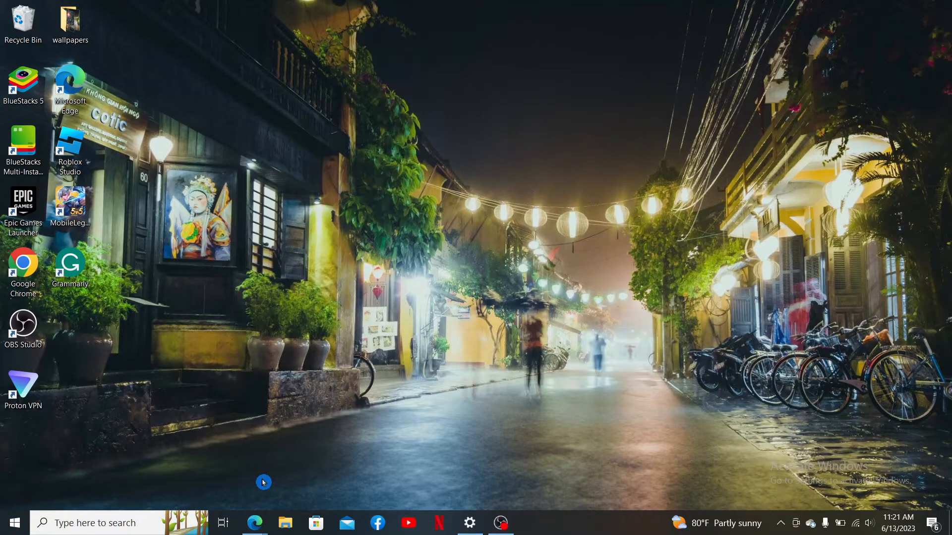
click(255, 522)
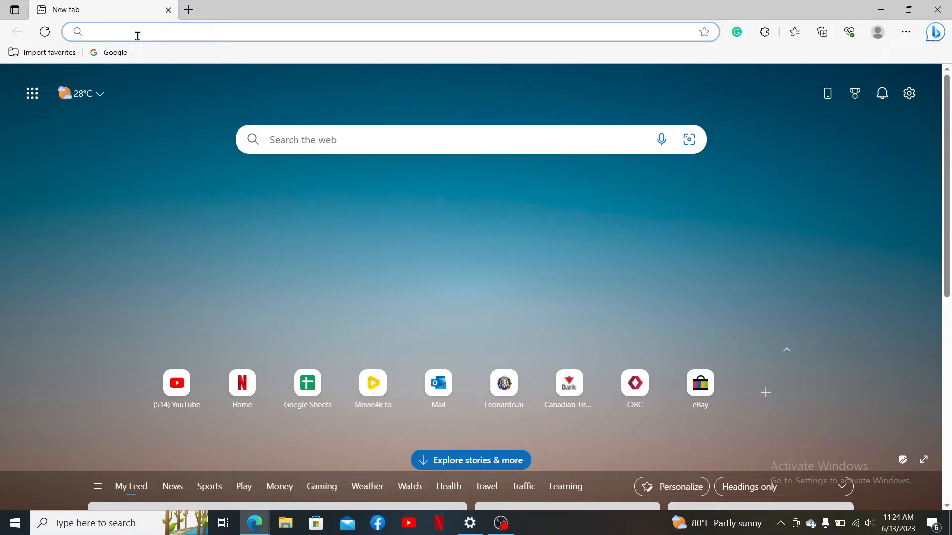
text(app.leonardo.ai/auth/login)
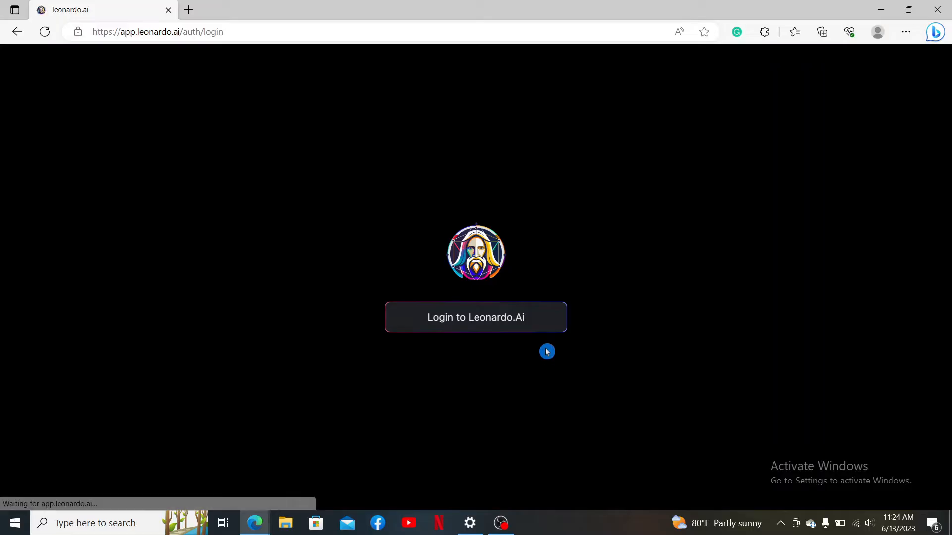
mouse_move(485, 333)
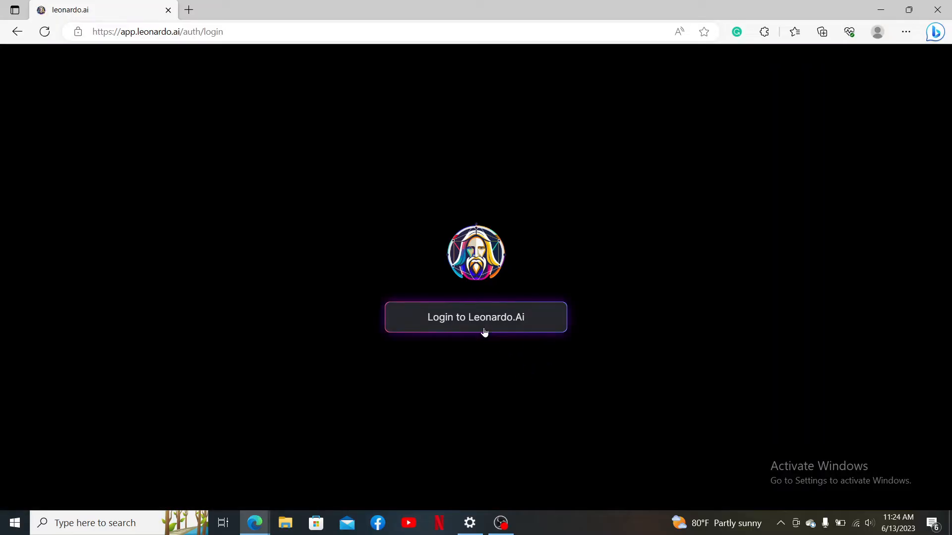
Step: Start the 'Login to Leonardo.Ai' flow to reach the sign-in options
click(475, 317)
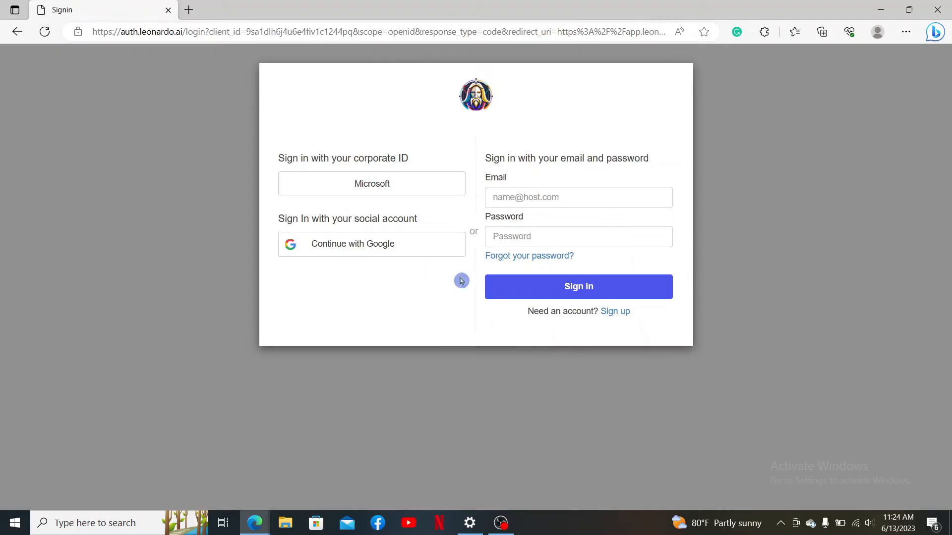
mouse_move(426, 324)
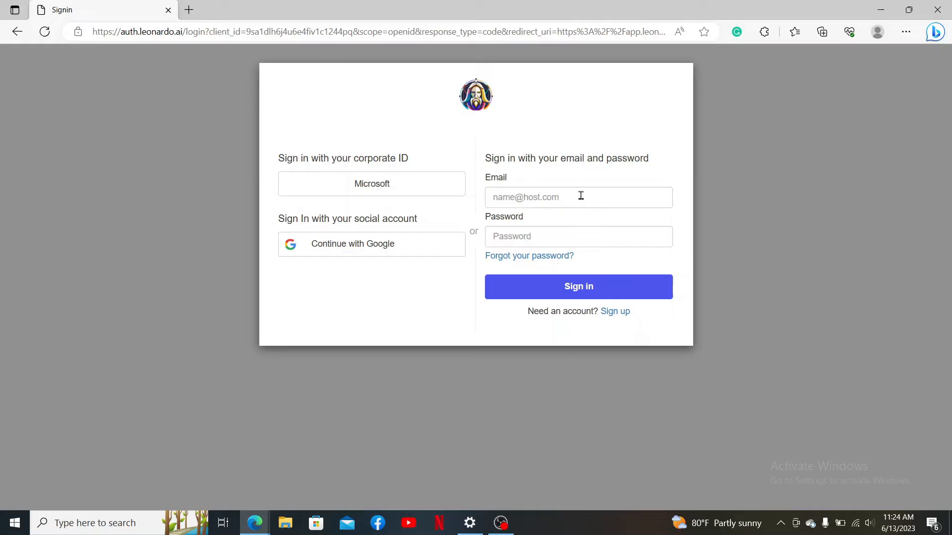
mouse_move(578, 204)
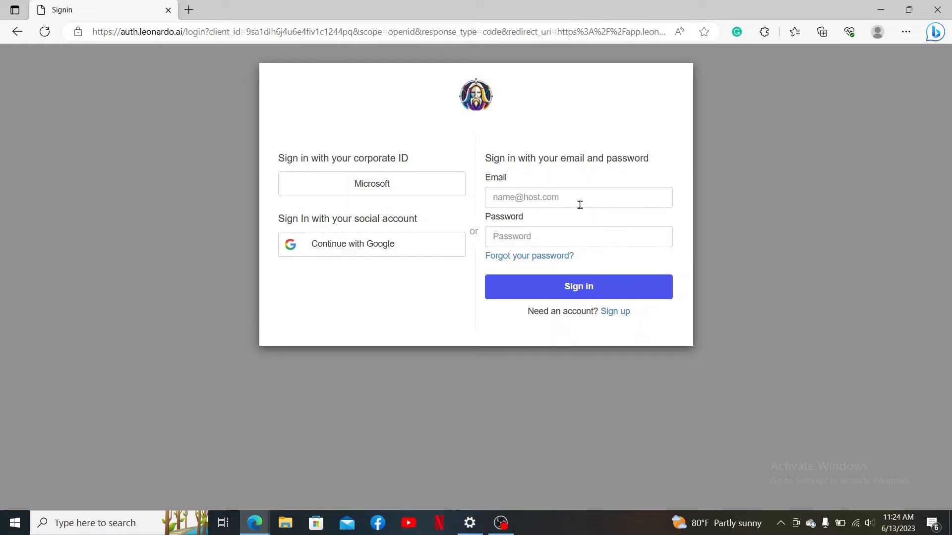
mouse_move(615, 311)
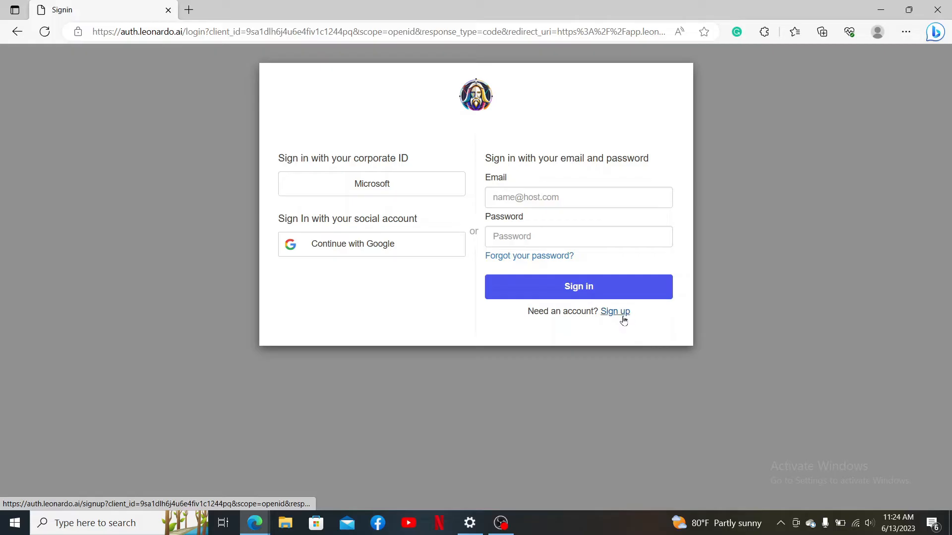
mouse_move(332, 231)
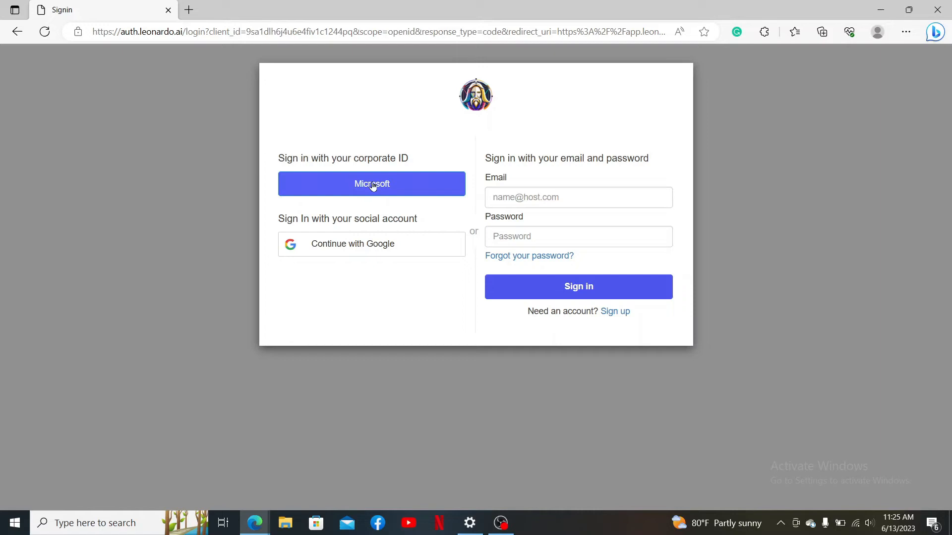
click(371, 184)
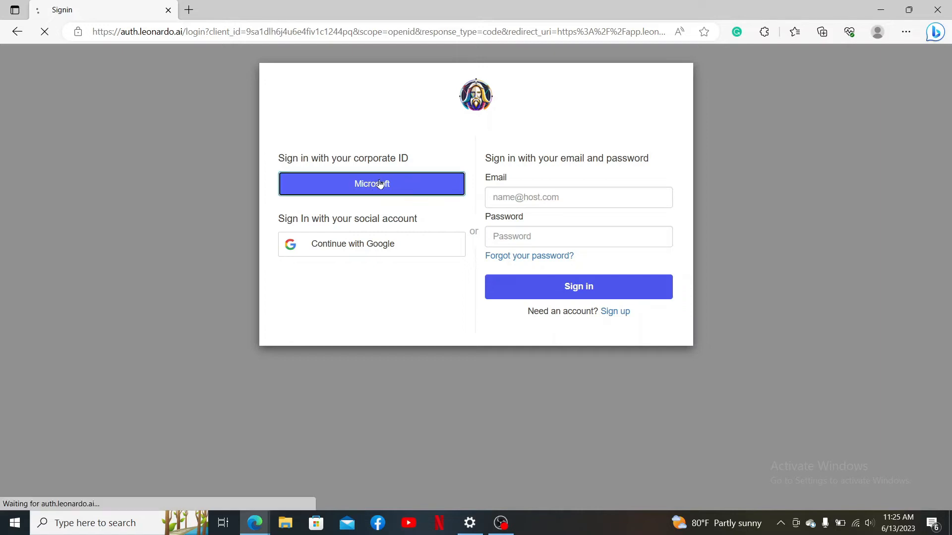
click(370, 184)
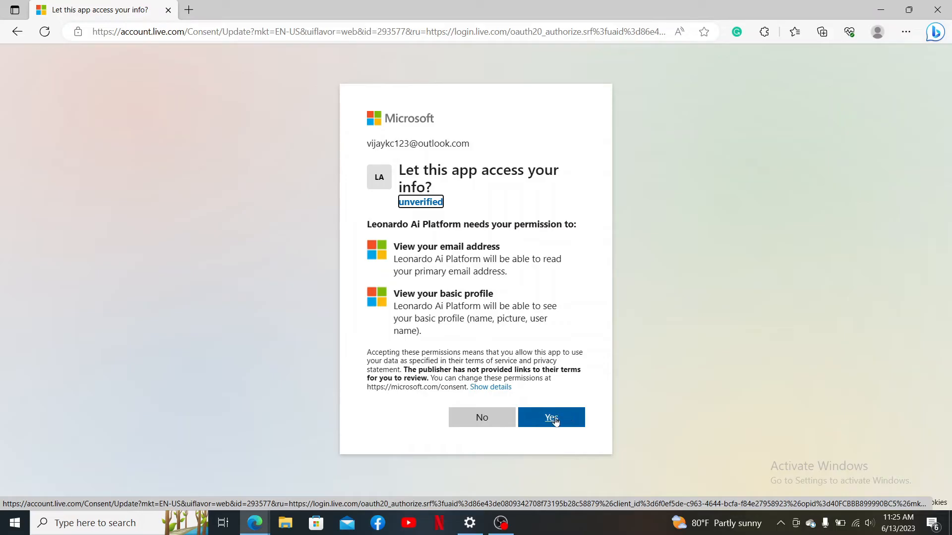
mouse_move(467, 246)
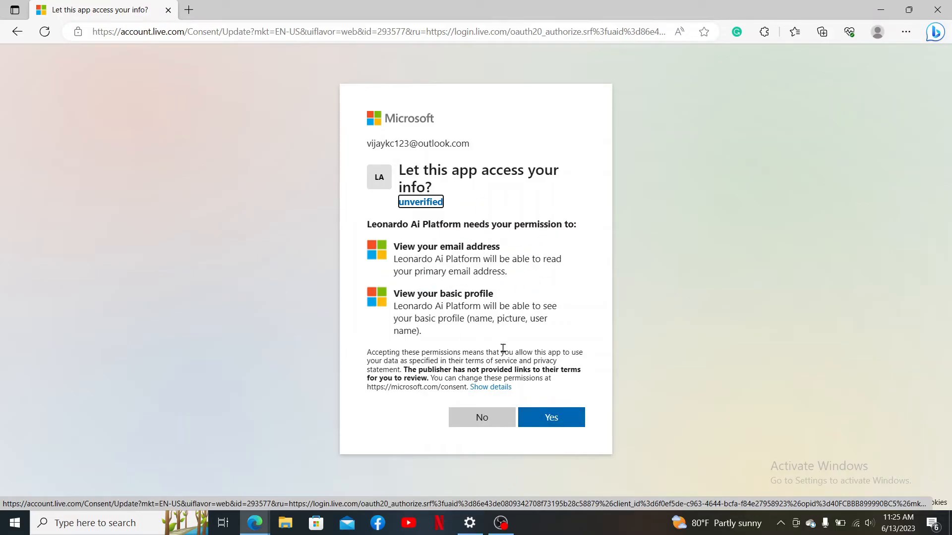
click(551, 418)
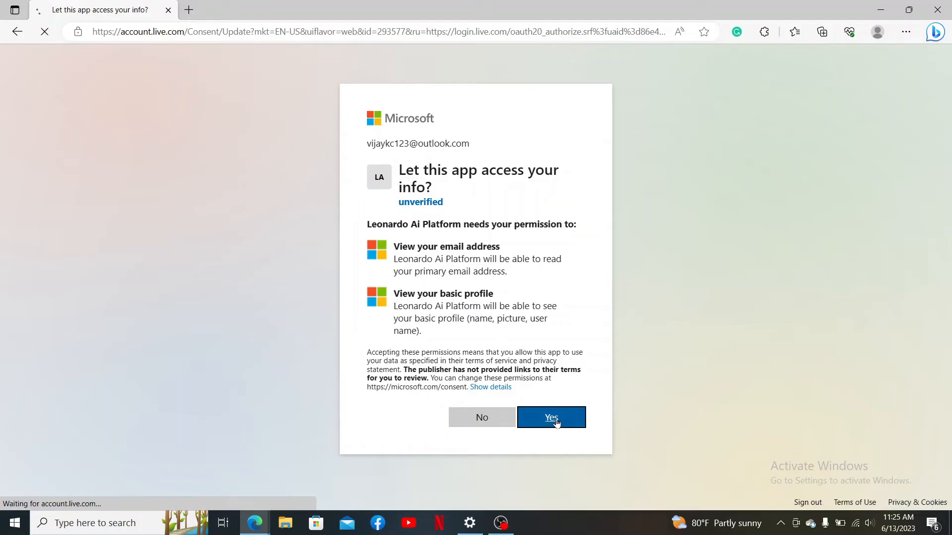
click(550, 417)
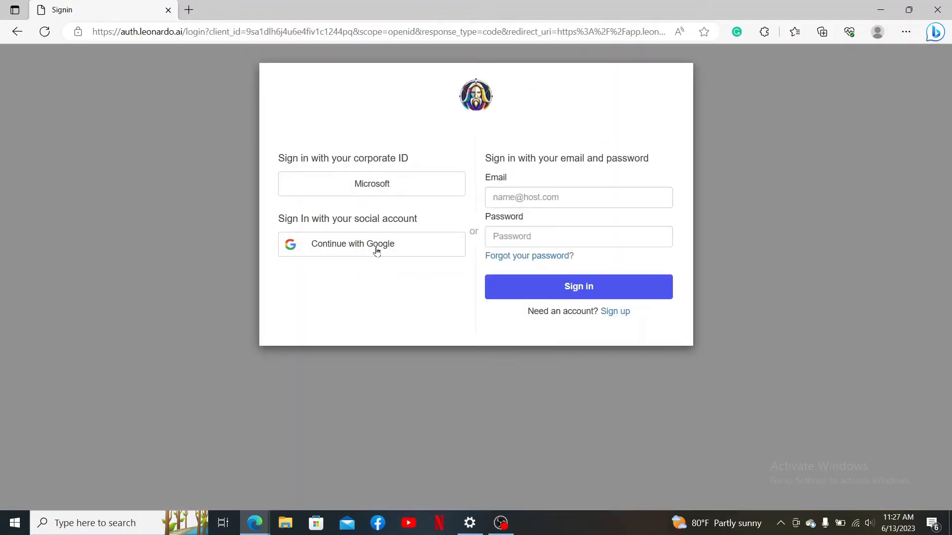
mouse_move(336, 253)
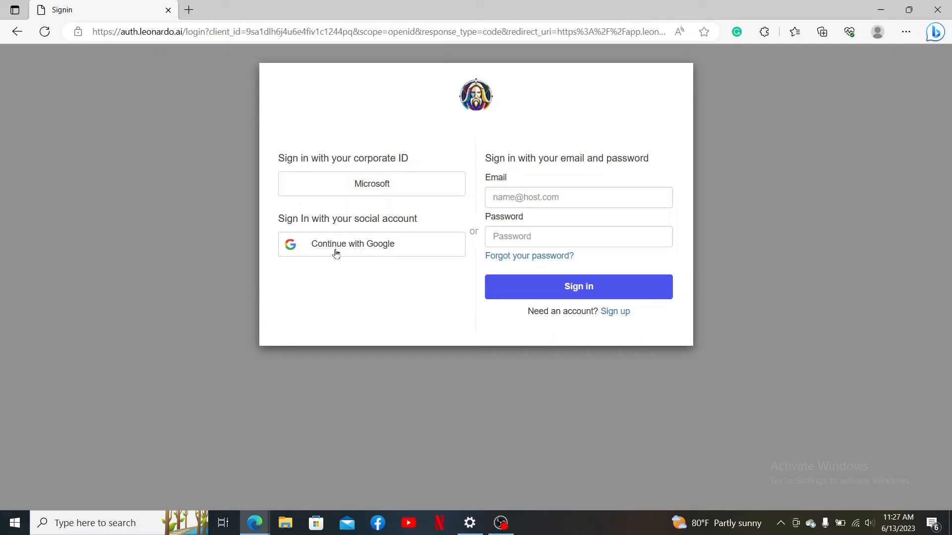
Step: Sign in with Google using the first saved account to reach the Home dashboard
click(370, 244)
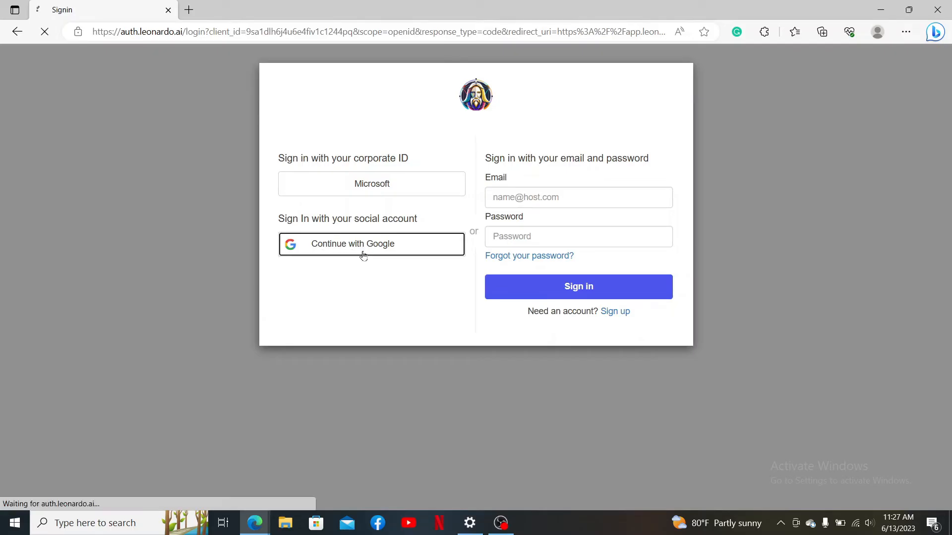
click(371, 244)
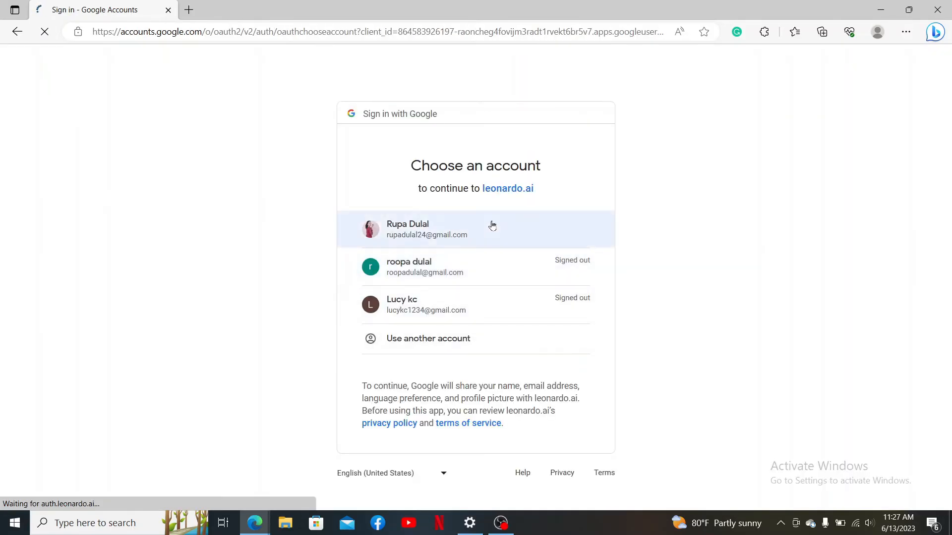
click(426, 229)
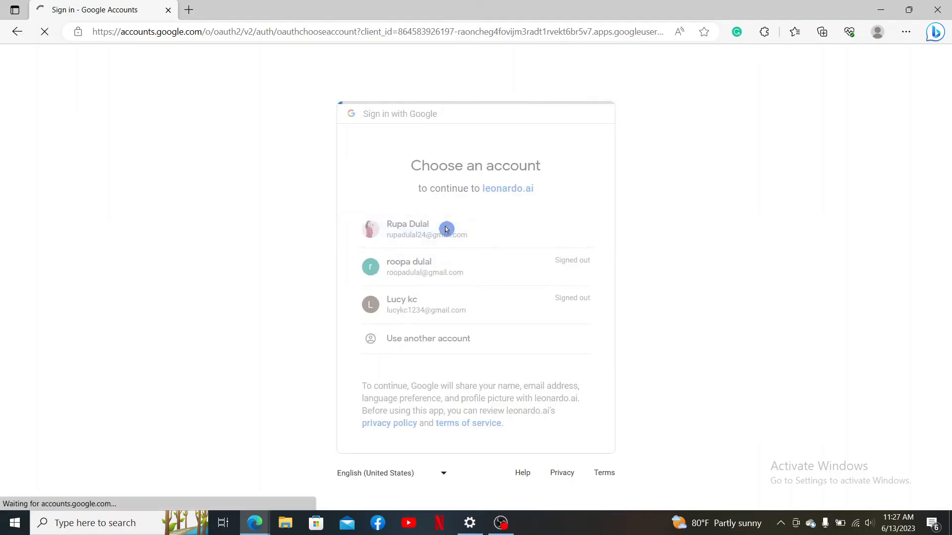
click(446, 229)
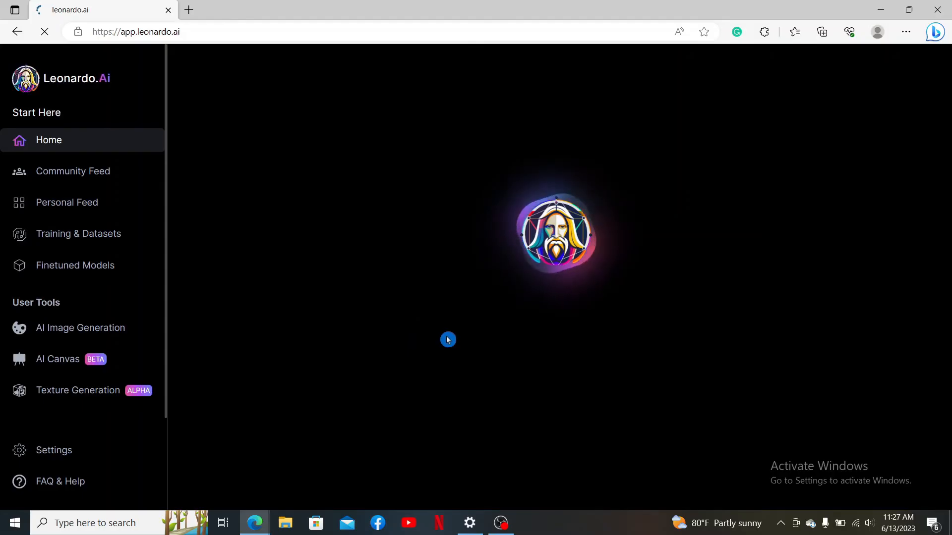